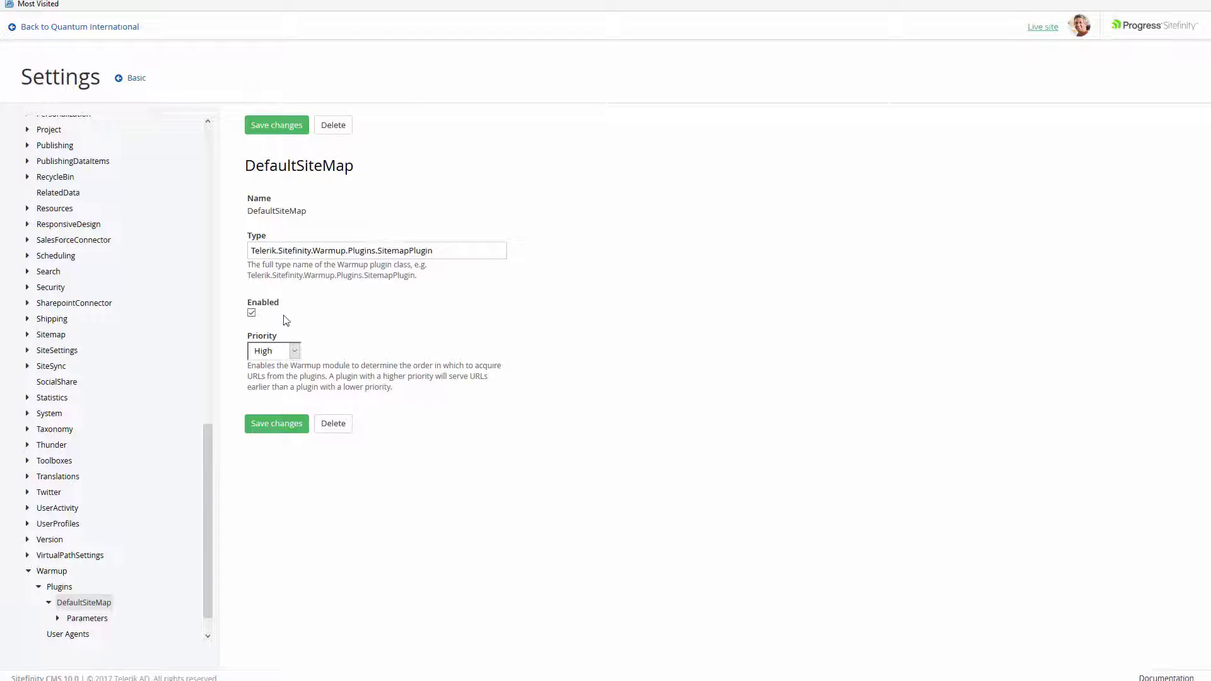
Review the warm-up trace log entries in Notepad, then show Sitefinity's Warmup Plugins list.
left_click(273, 350)
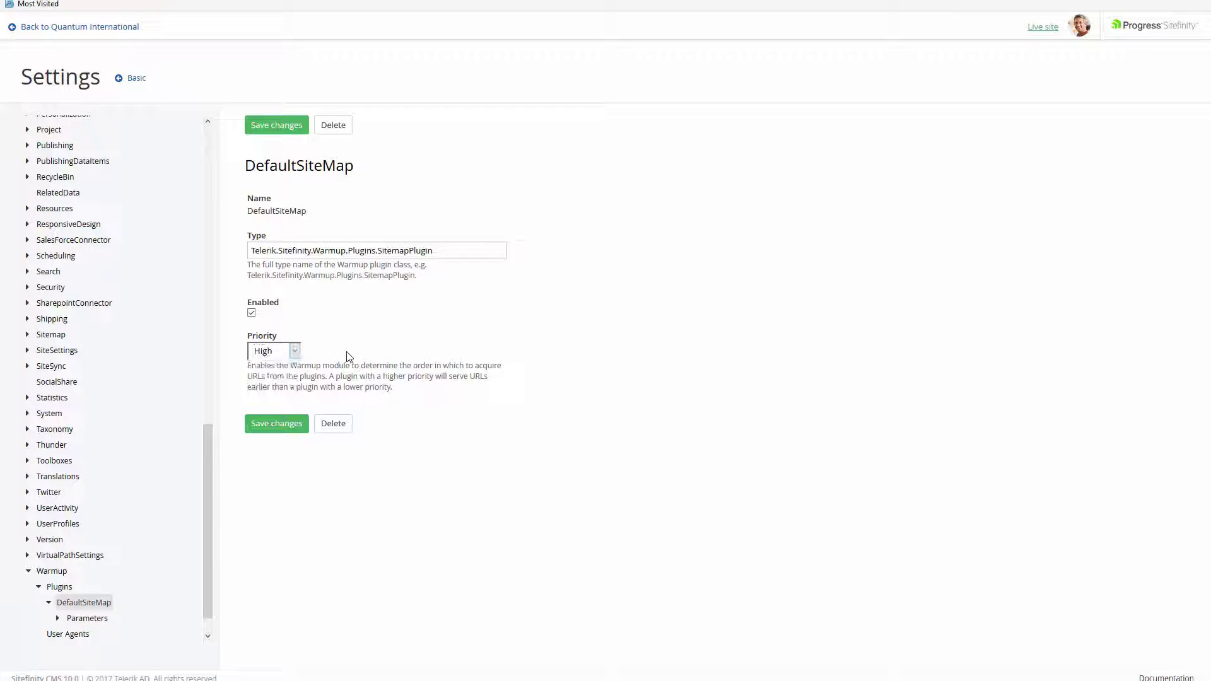
mouse_move(347, 342)
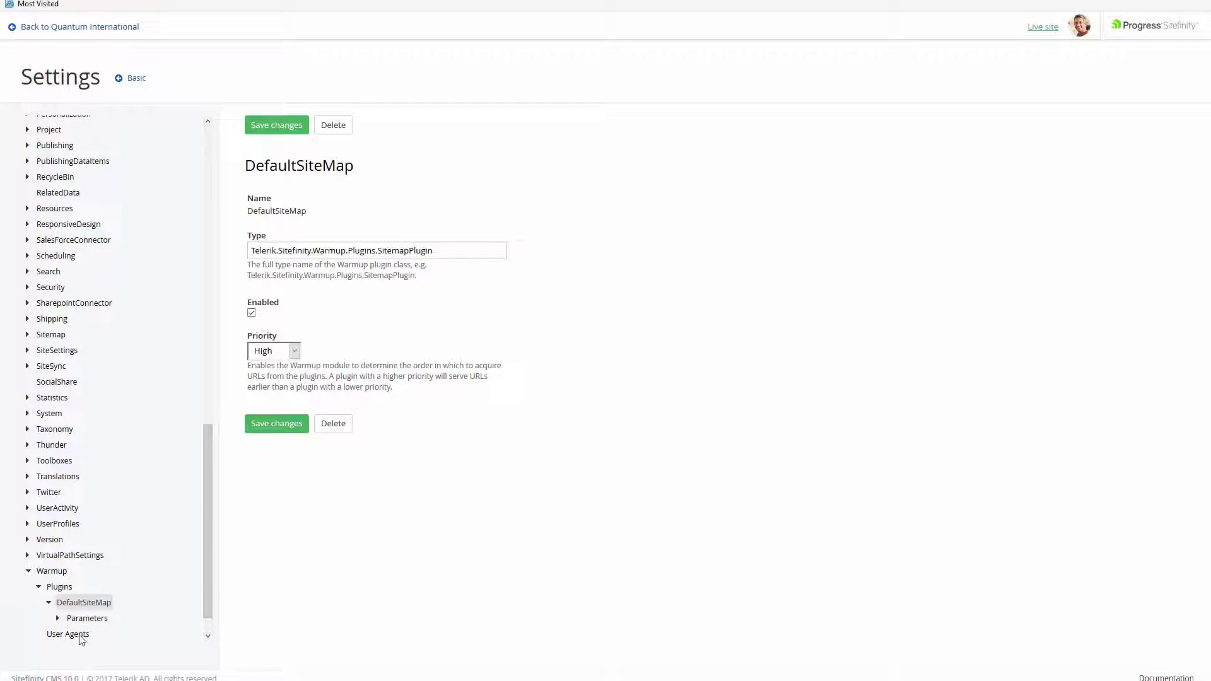
left_click(68, 634)
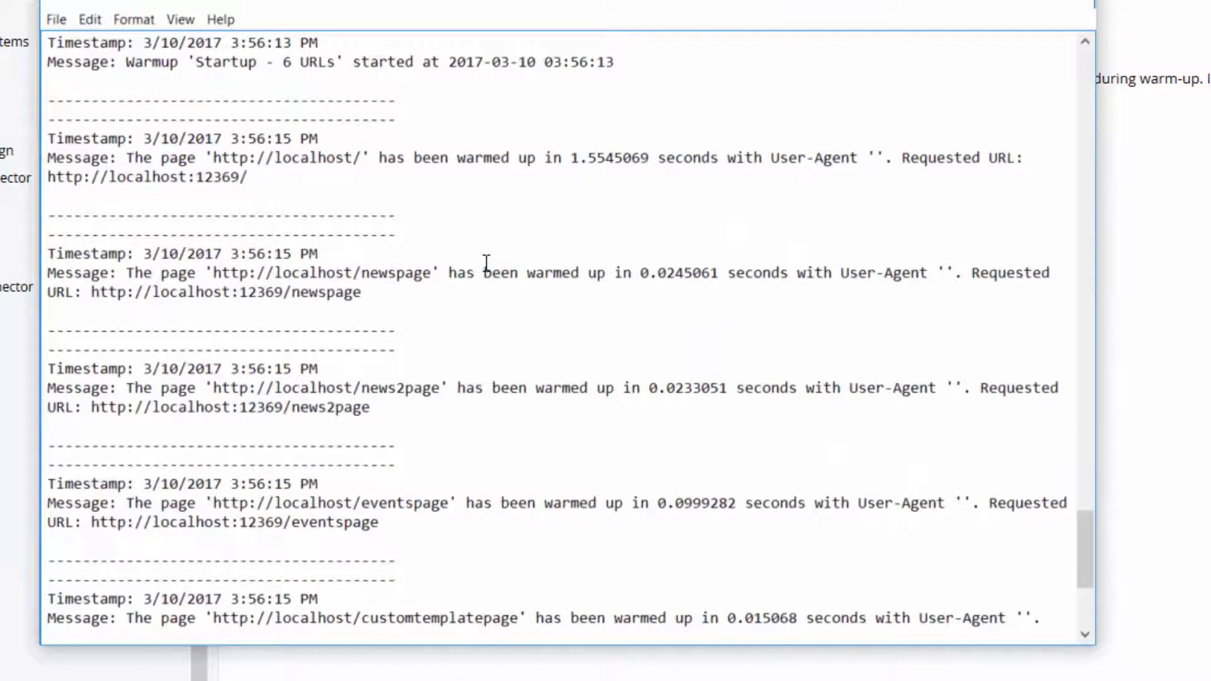
mouse_move(495, 536)
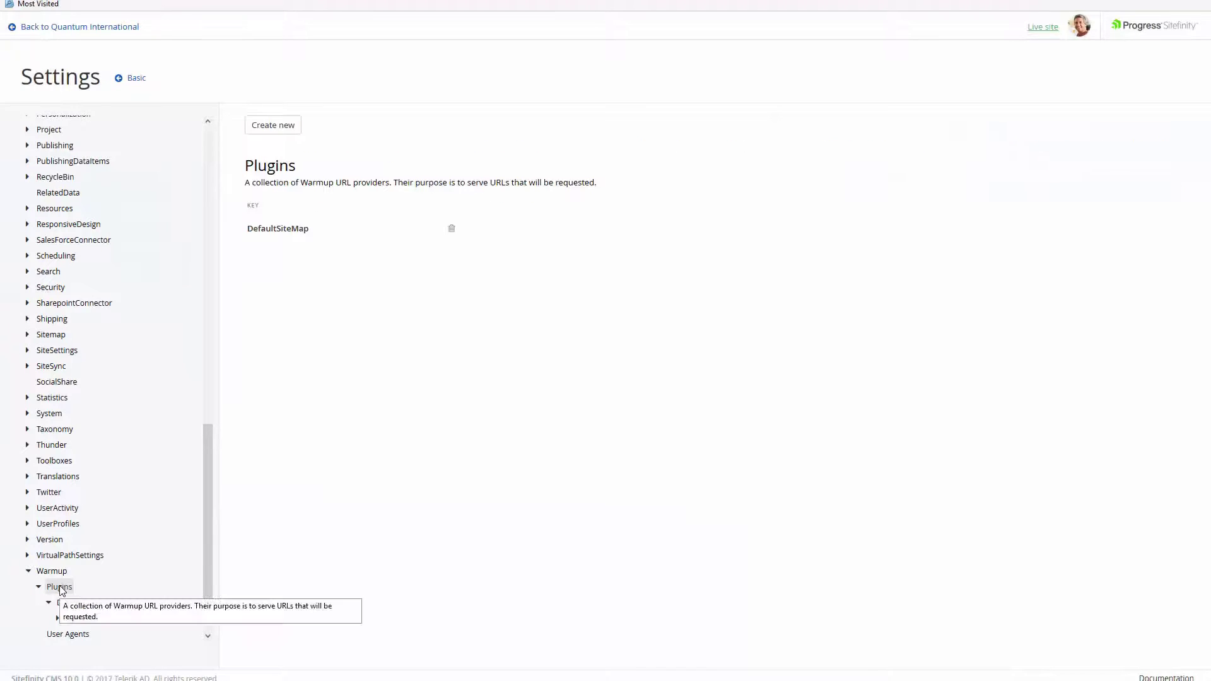
left_click(58, 586)
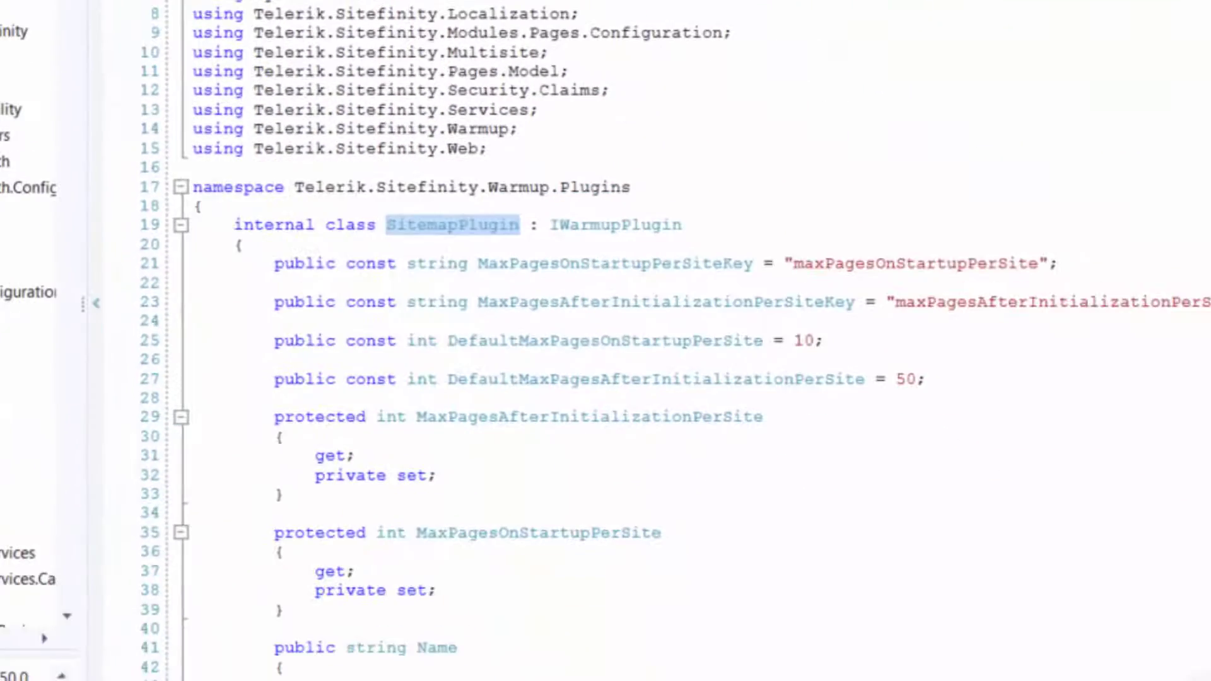
mouse_move(440, 244)
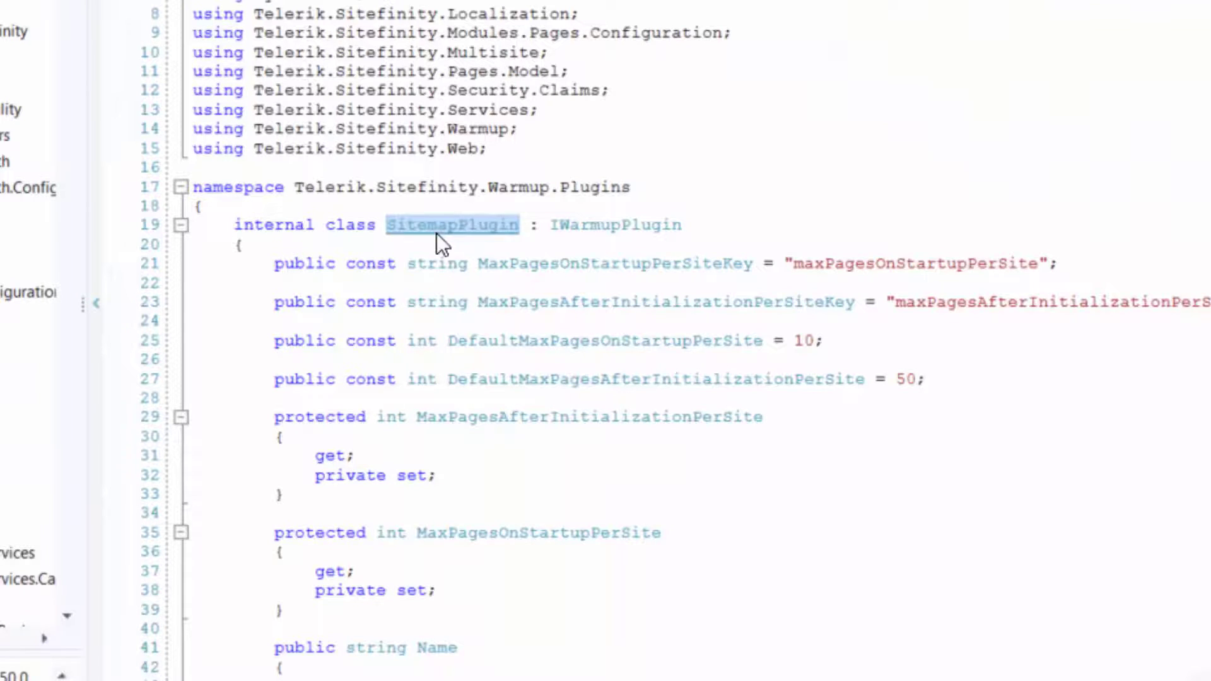
left_click(688, 225)
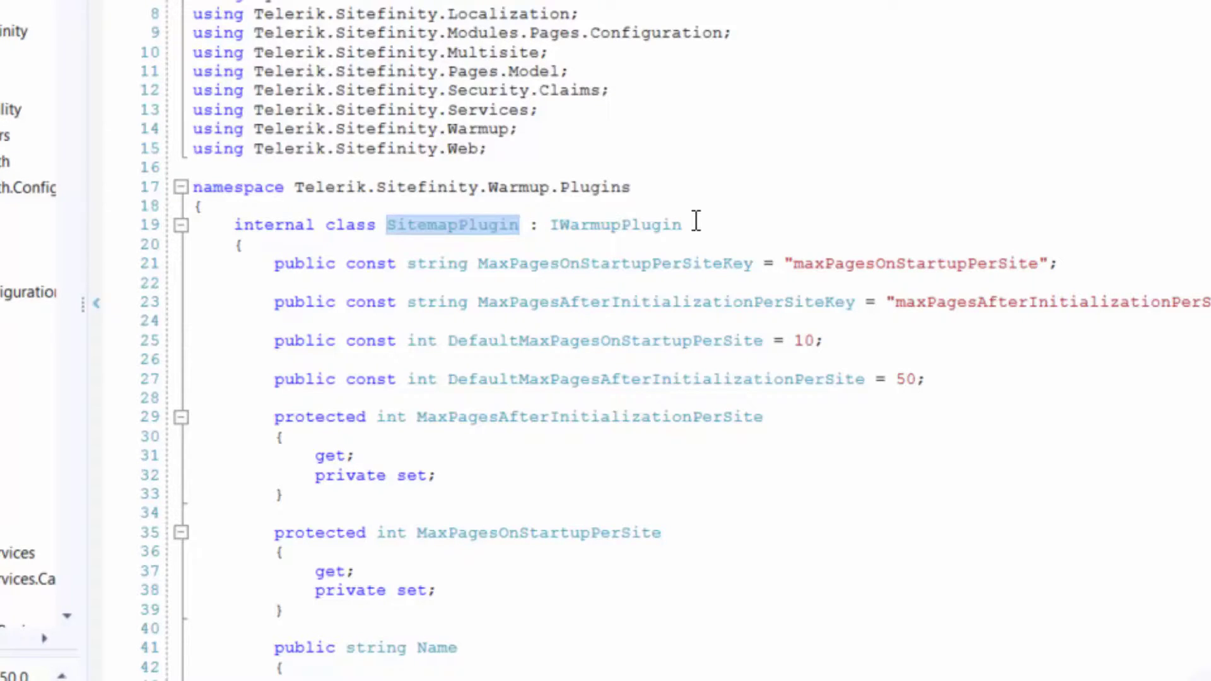
mouse_move(257, 224)
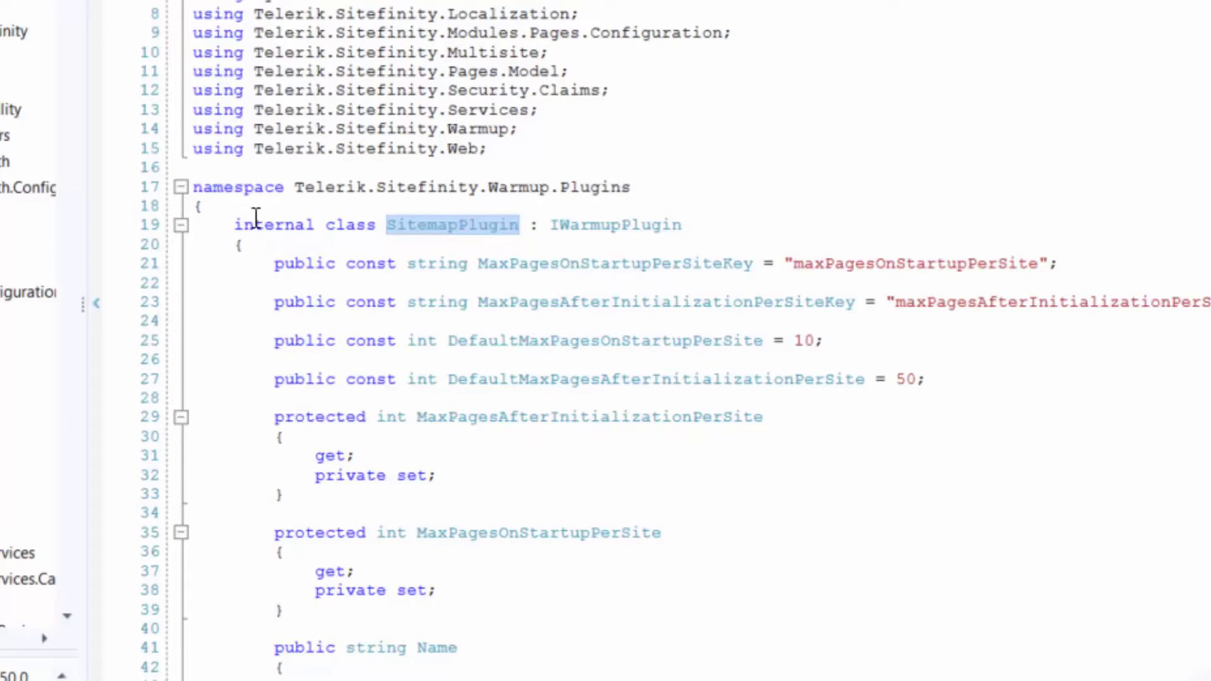